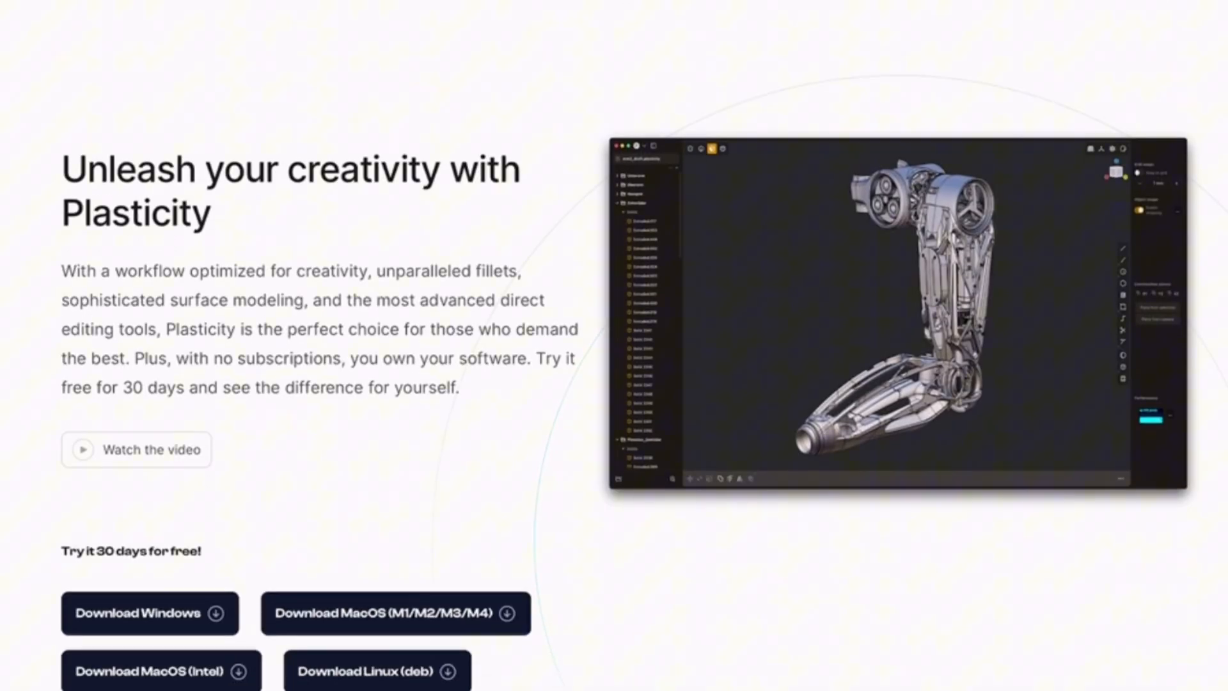
# Scroll the Plasticity homepage to the 'Try it 30 days for free!' download buttons
pyautogui.scroll(-3)
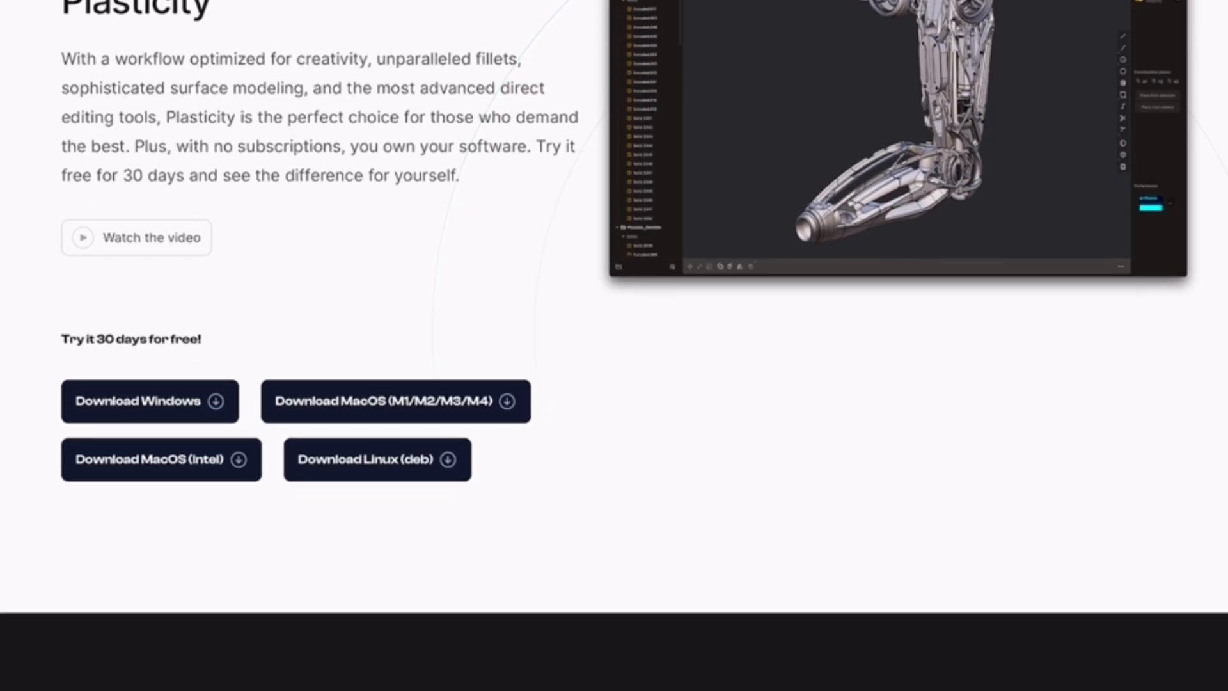
pyautogui.scroll(-3)
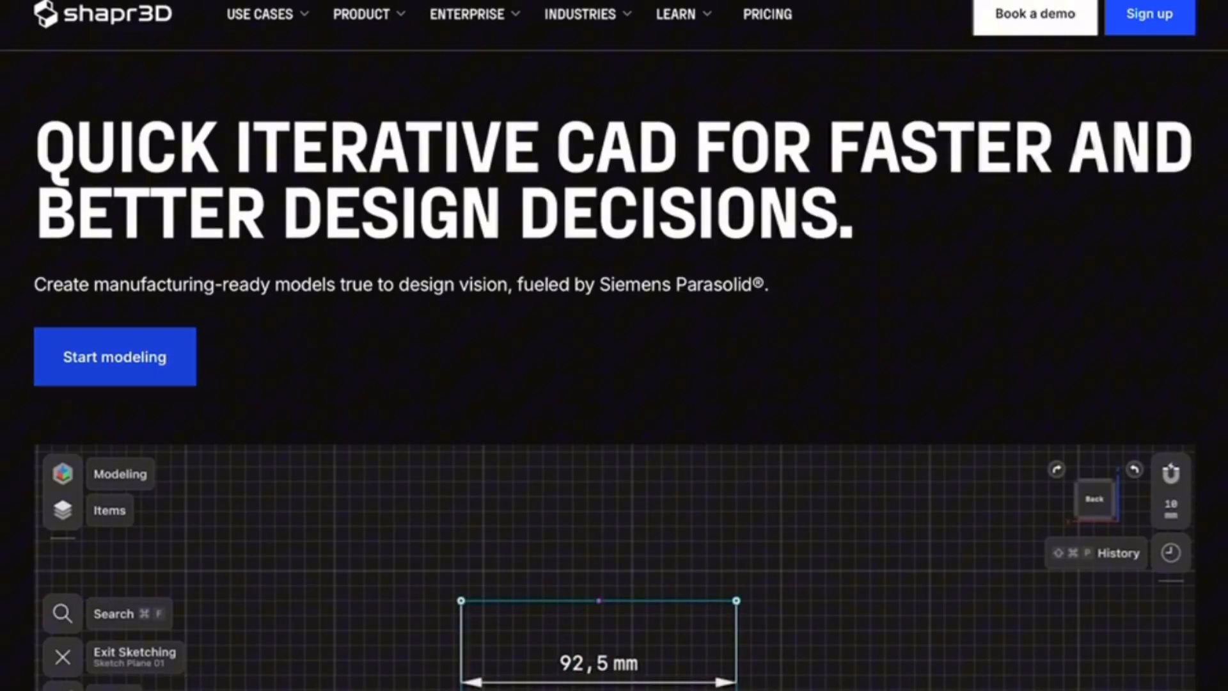
# Scroll the Plasticity site to 'The best solid and surface modeling' fillet section
pyautogui.scroll(-3)
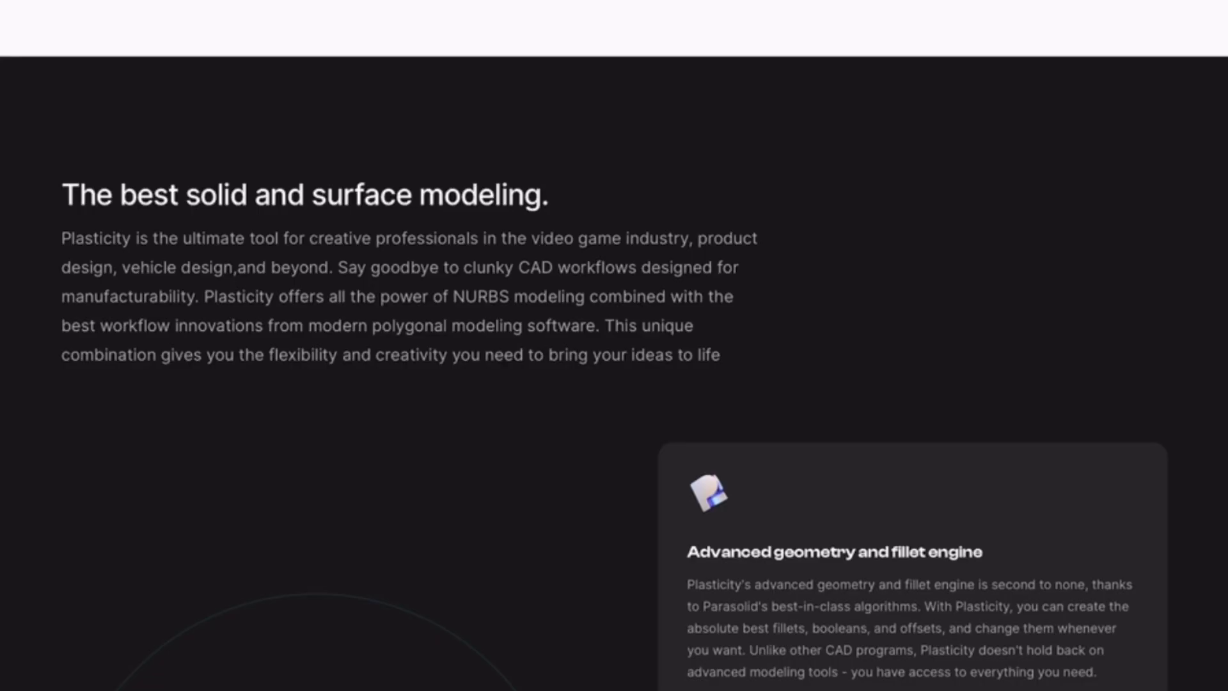
pyautogui.scroll(-3)
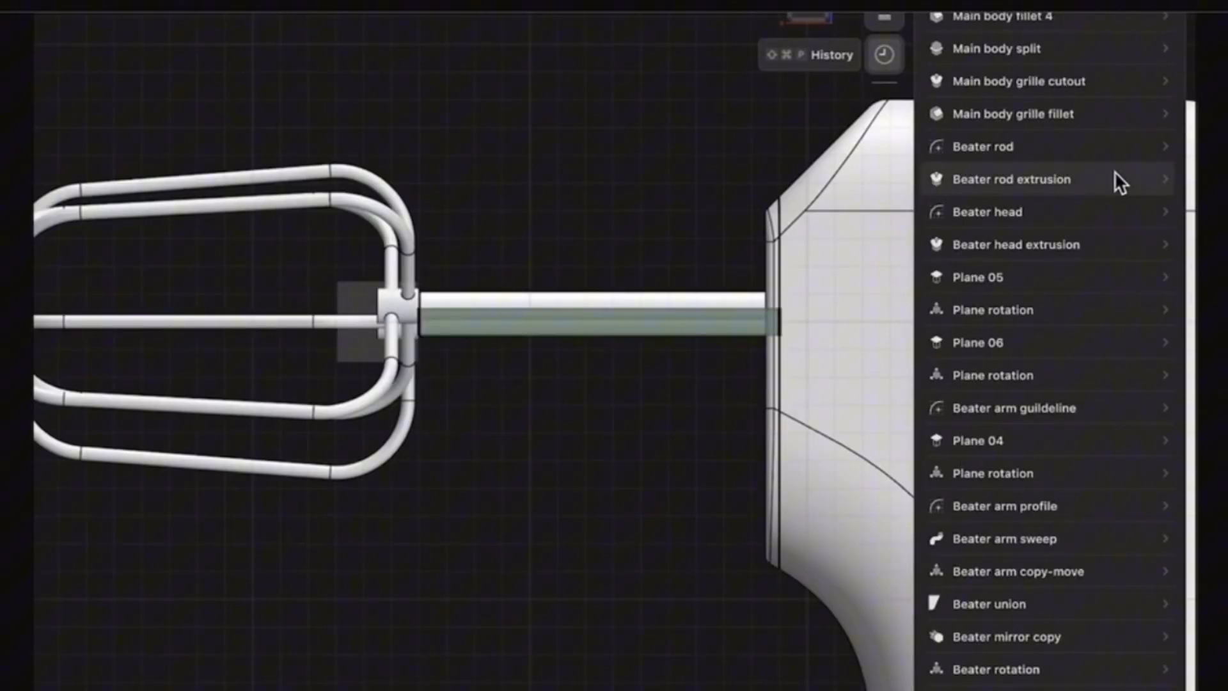
# Select 'Beater rod extrusion' in History and drag its distance handle to 45 mm
pyautogui.click(1010, 179)
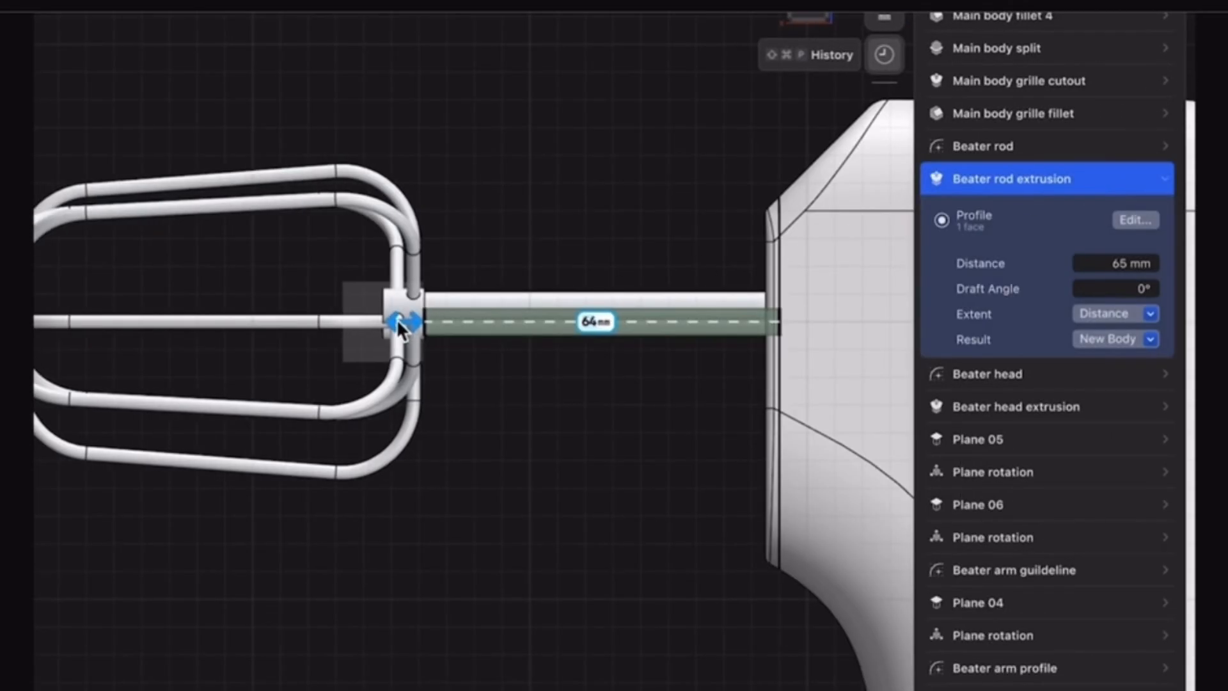
pyautogui.moveTo(399, 321); pyautogui.dragTo(501, 321)
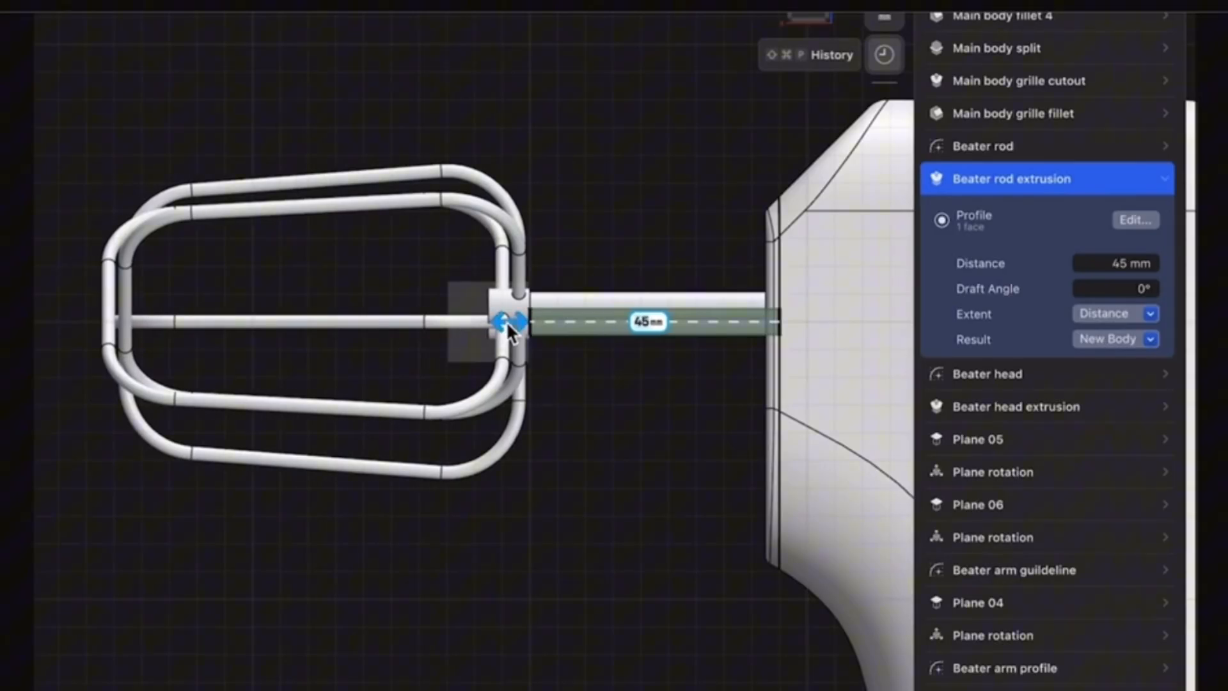
pyautogui.moveTo(501, 321); pyautogui.dragTo(306, 321)
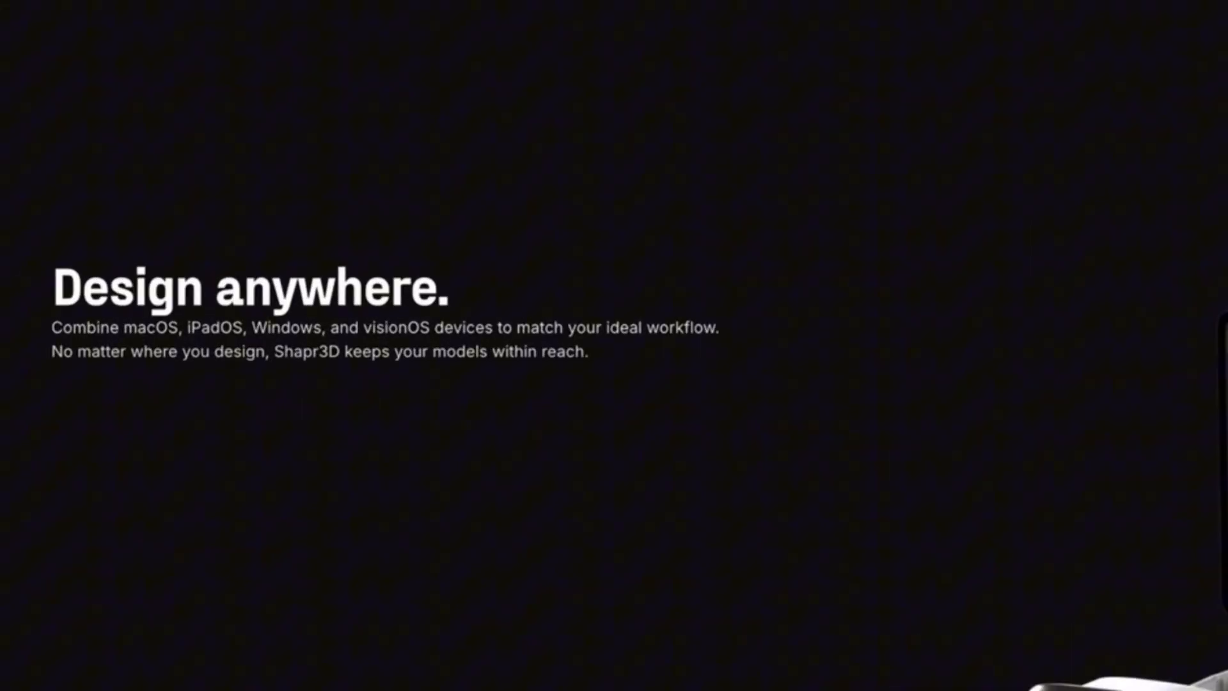
# Scroll past 'Design anywhere.' to the 'All the CAD tools you need.' section
pyautogui.scroll(-3)
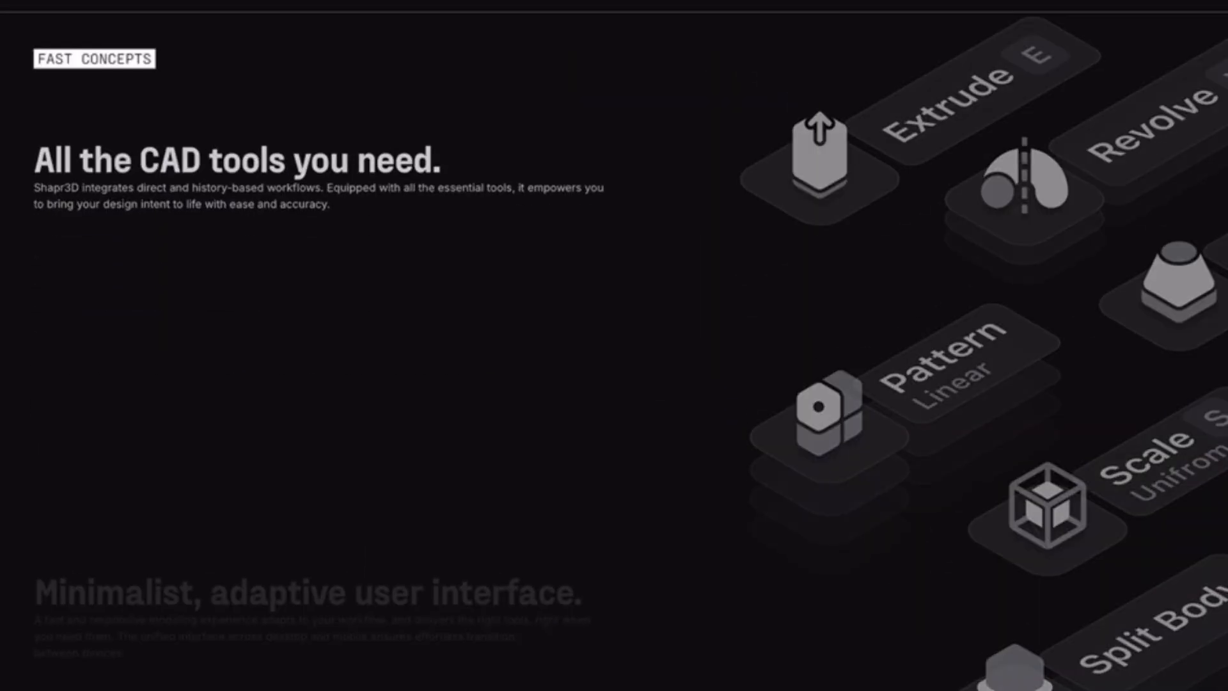